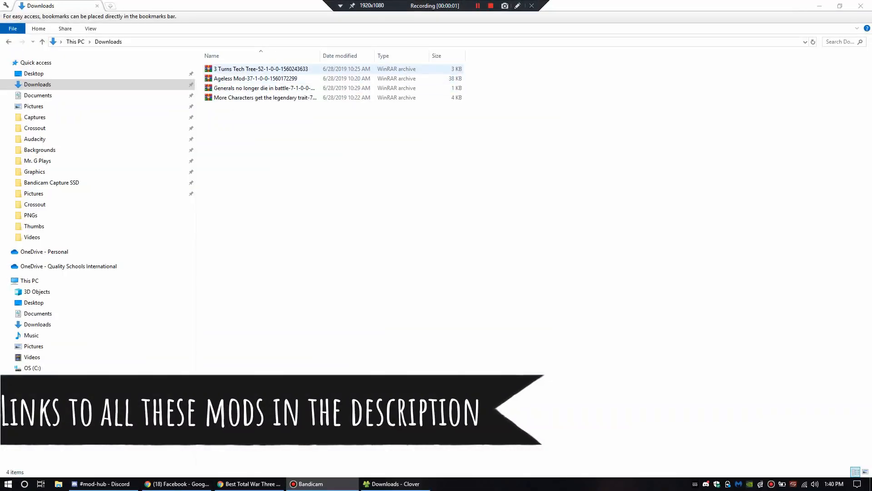
# - Extract the .pack files from the 3 Turns Tech Tree and Ageless Mod archives into Downloads
pyautogui.click(256, 69)
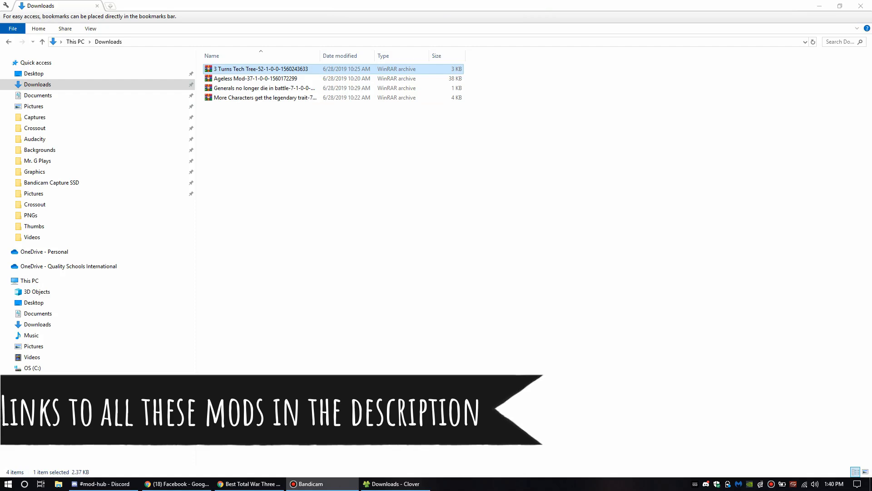
pyautogui.doubleClick(255, 69)
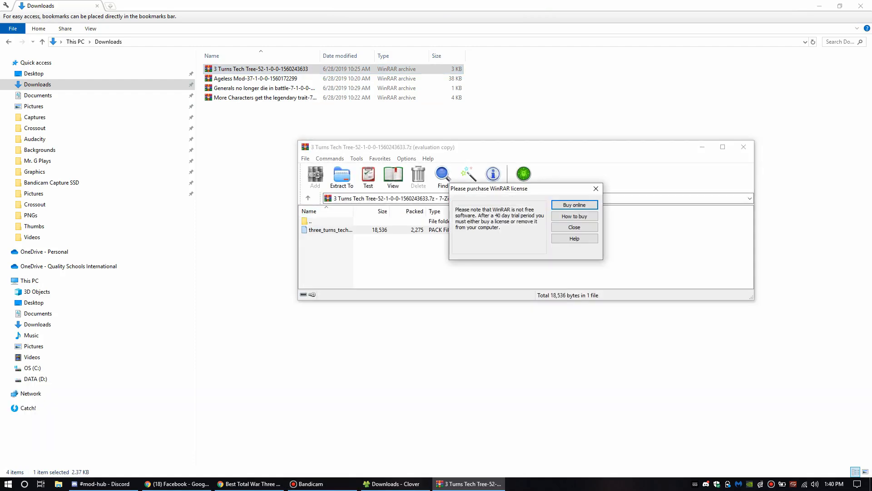
pyautogui.click(574, 227)
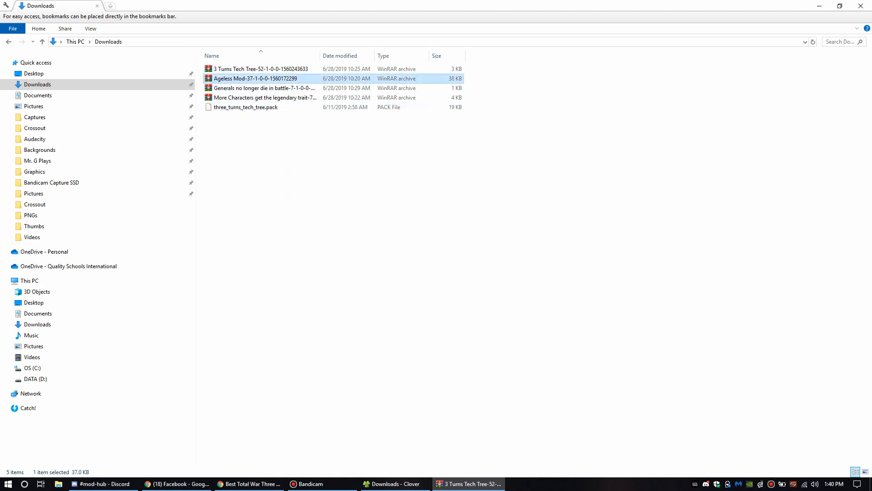
pyautogui.doubleClick(257, 79)
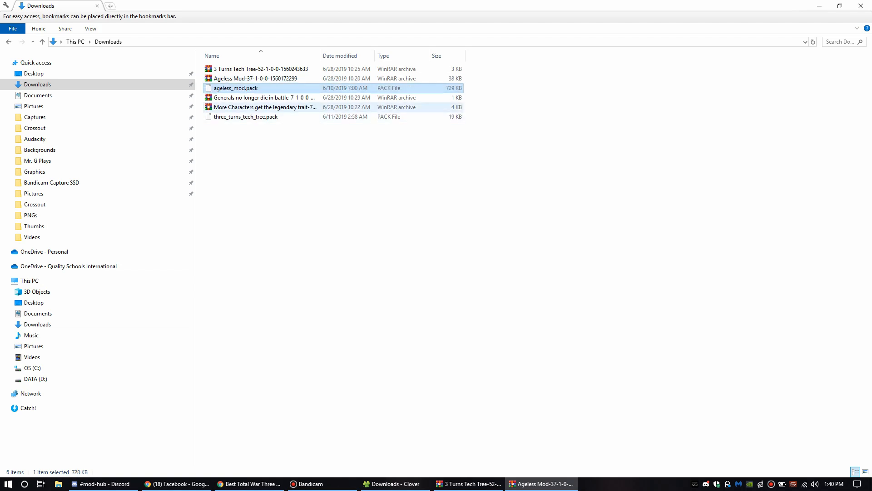
# - Extract the .pack files from the generals-not-dying and More Characters legendary trait archives
pyautogui.click(264, 98)
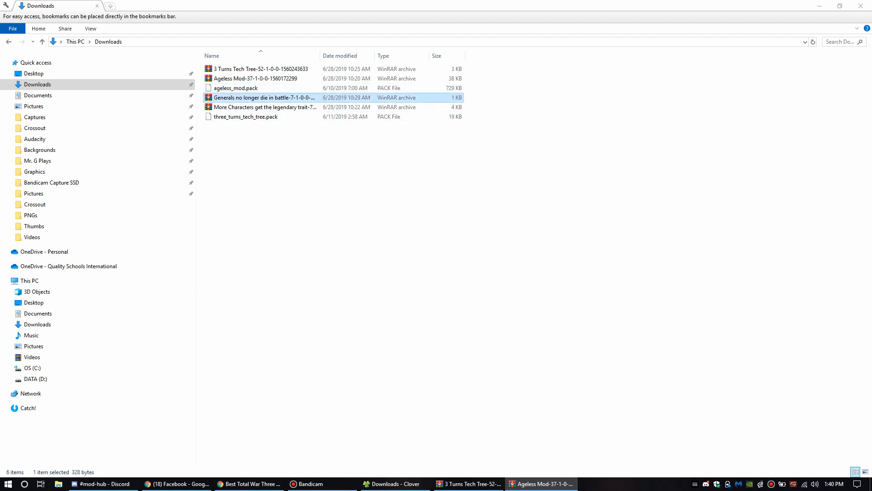
pyautogui.doubleClick(261, 98)
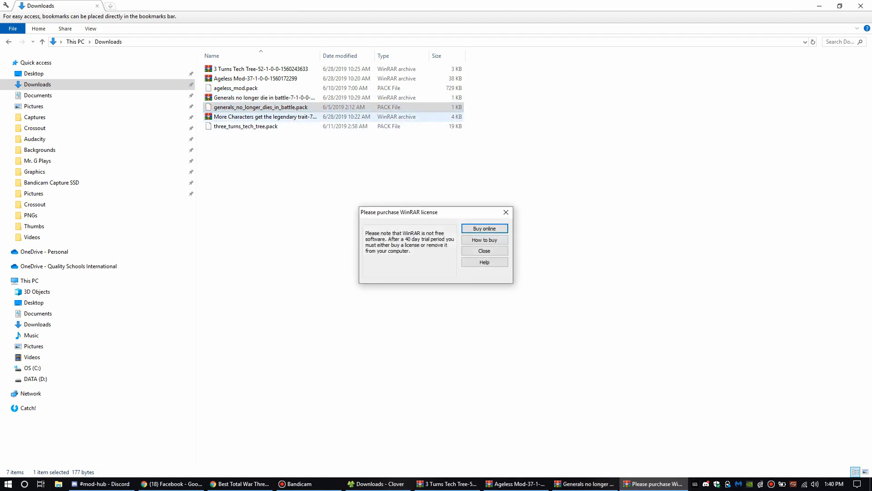
pyautogui.click(484, 250)
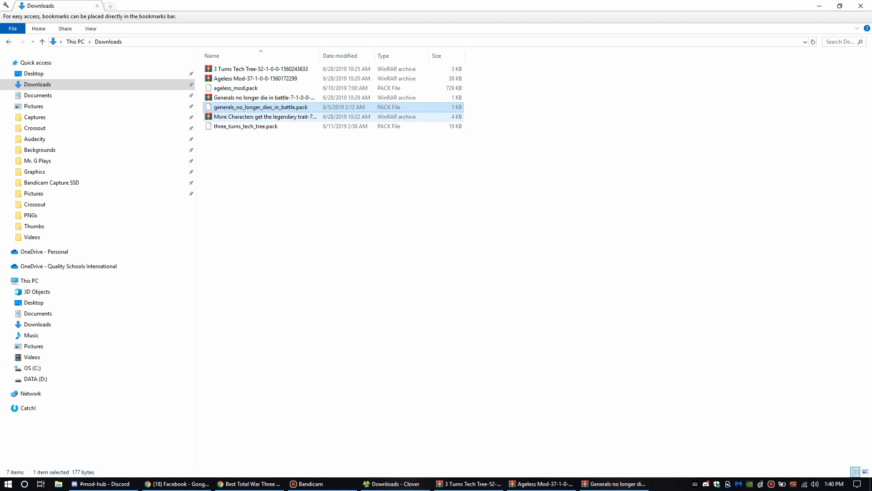
pyautogui.doubleClick(265, 117)
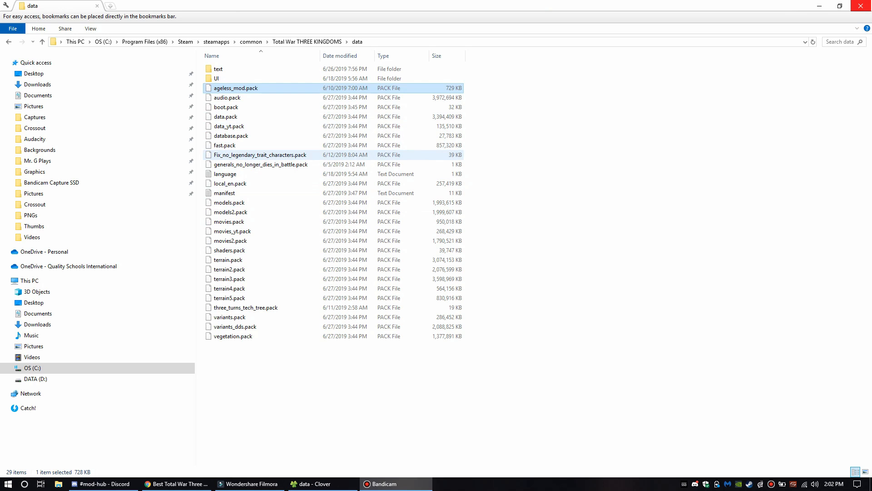
# - Confirm generals_no_longer_dies_in_battle.pack and three_turns_tech_tree.pack sit in the Three Kingdoms data folder
pyautogui.click(260, 164)
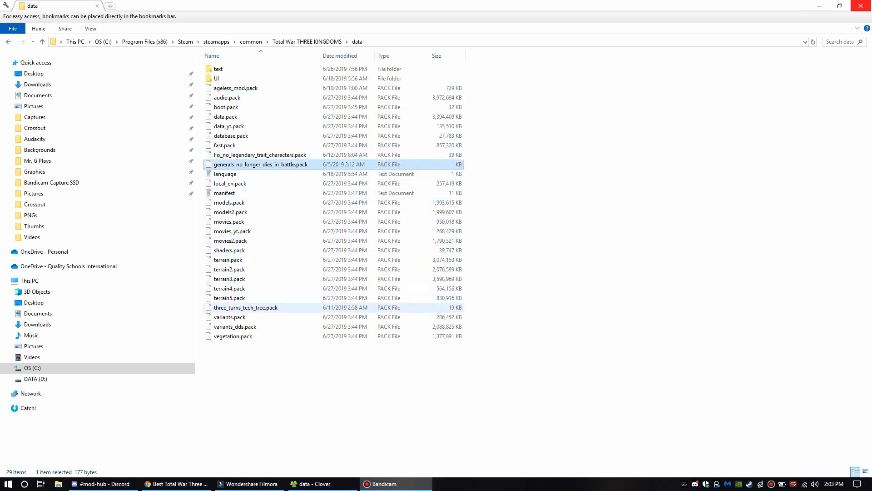
pyautogui.click(245, 307)
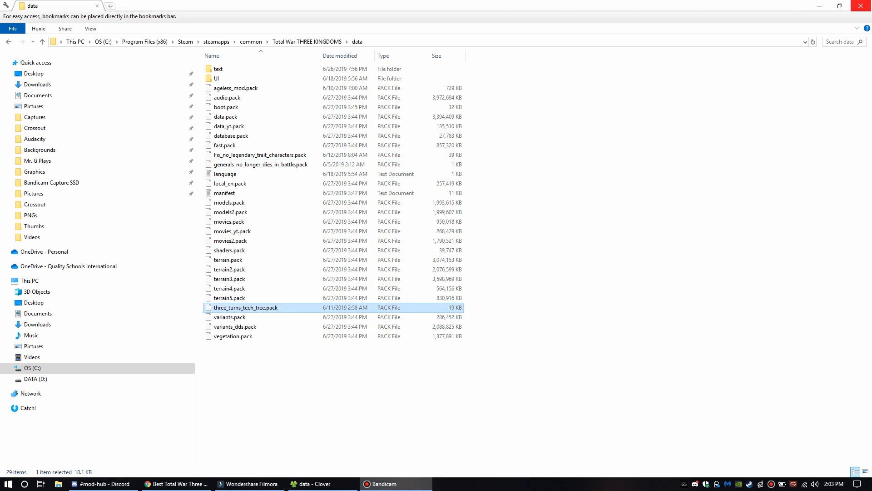